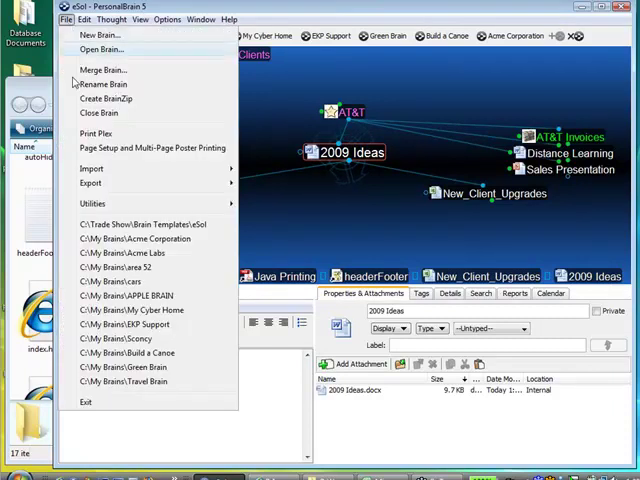
mouse_move(92, 168)
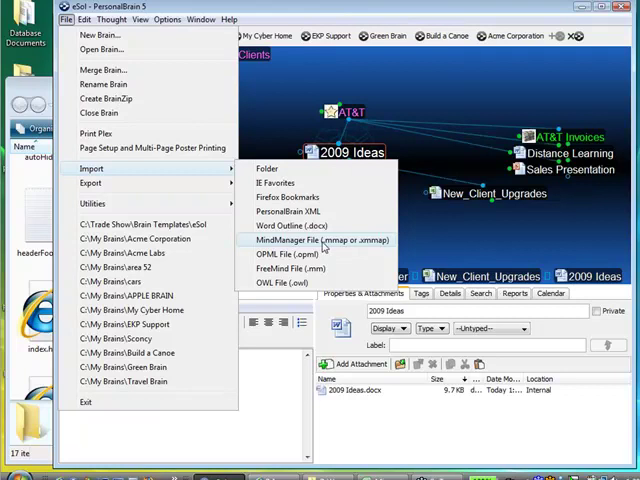
Import Weekly Status Meeting.mmap from Database Documents, duplicating the existing Date thought
click(320, 240)
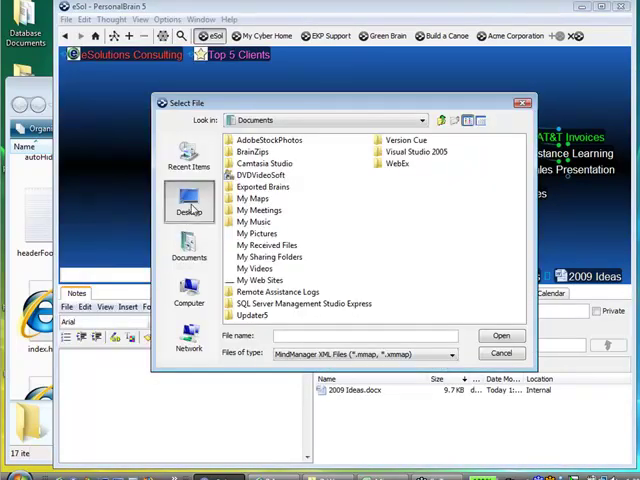
click(188, 200)
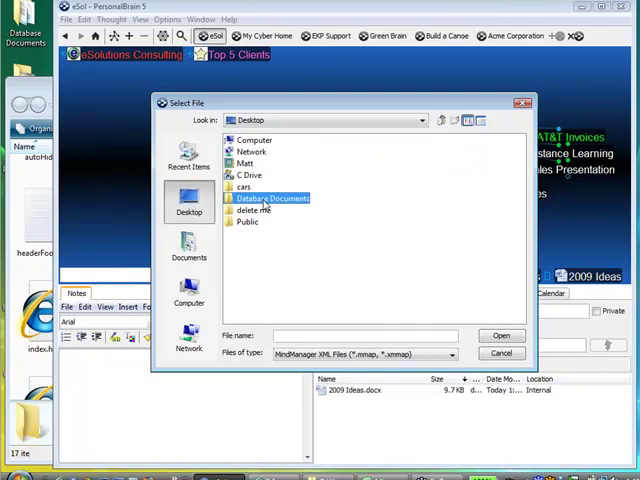
double_click(272, 198)
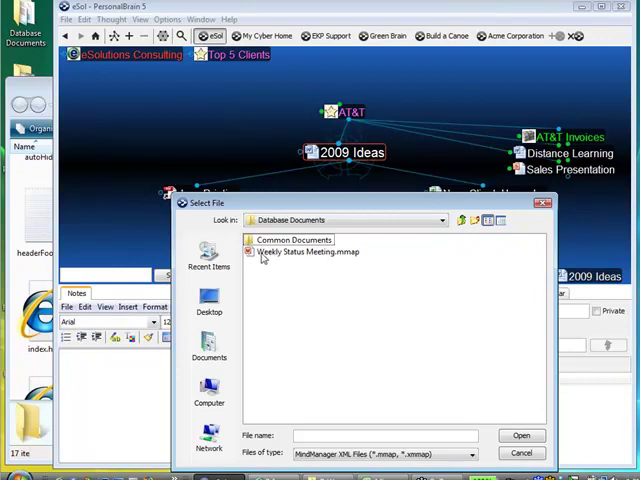
click(310, 252)
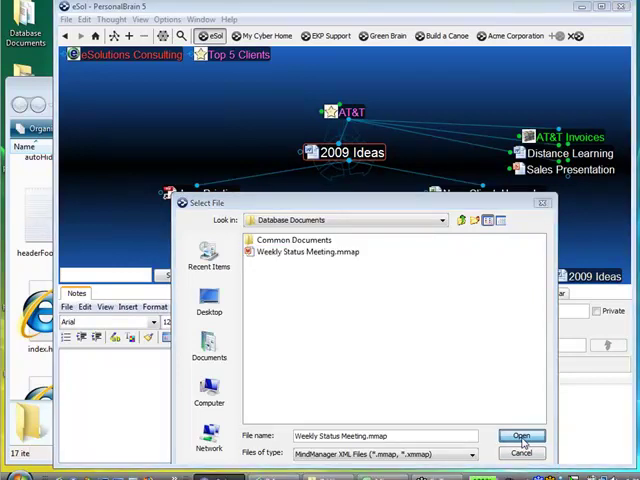
click(520, 436)
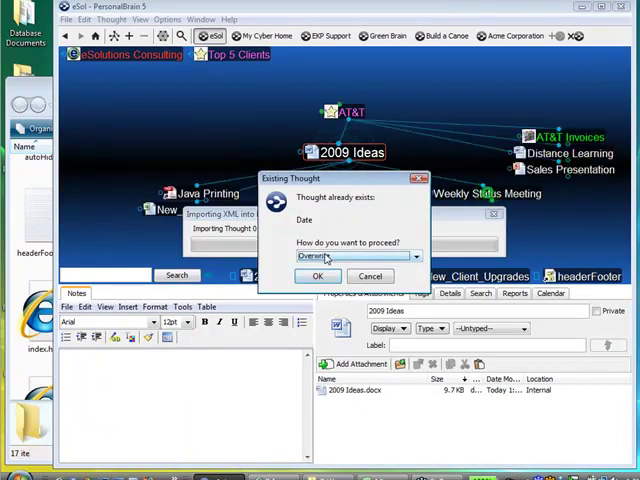
click(416, 256)
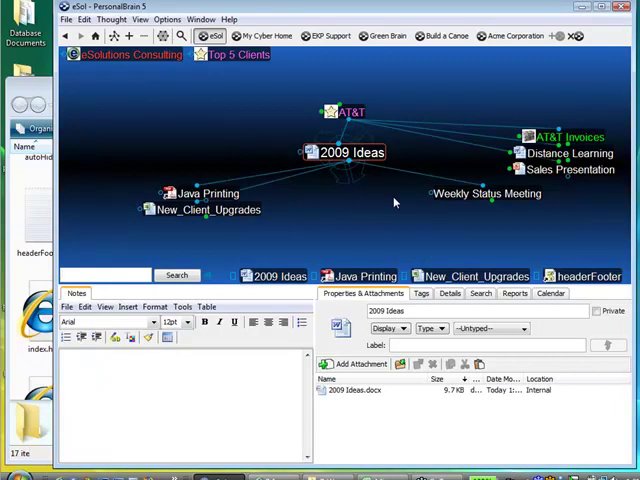
mouse_move(440, 190)
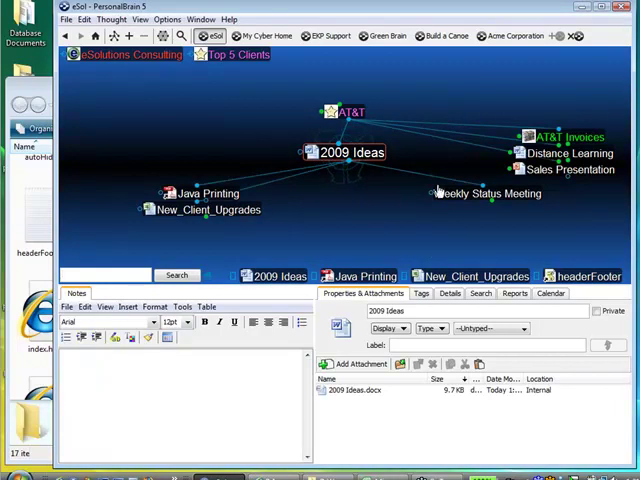
Browse the imported map through Marketing, Project Status and Demo toward Part Shortage
click(470, 192)
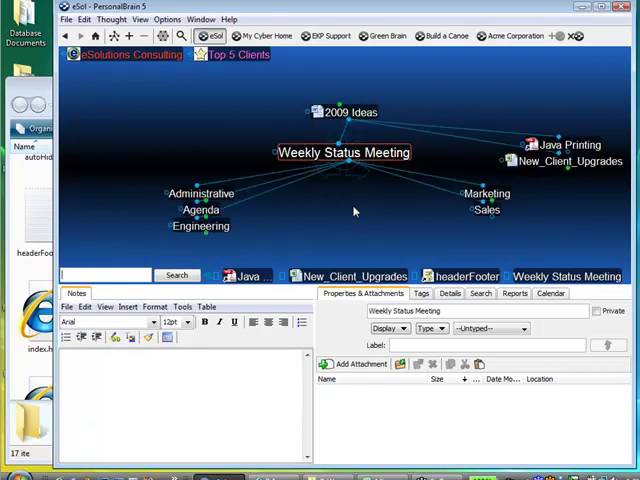
click(344, 152)
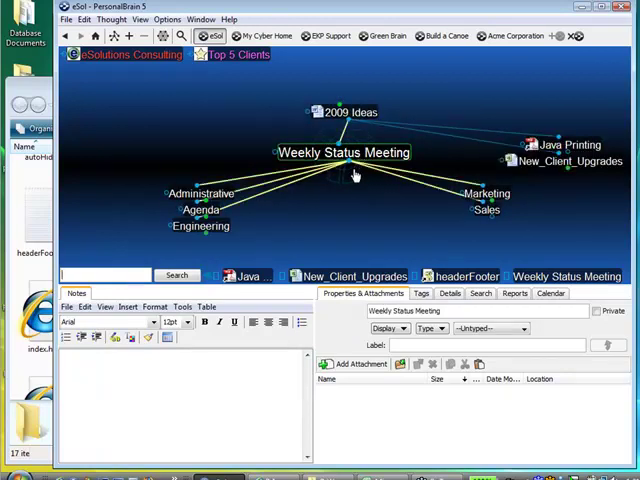
mouse_move(330, 152)
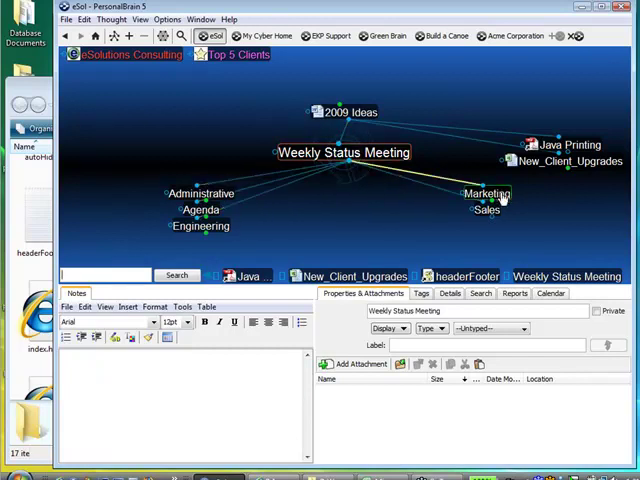
click(488, 192)
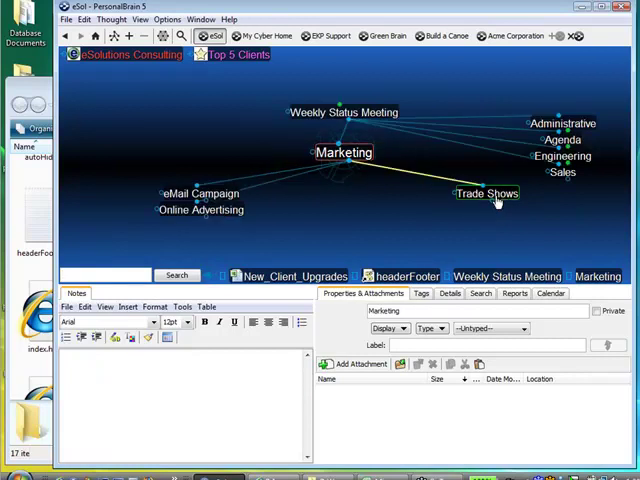
mouse_move(464, 180)
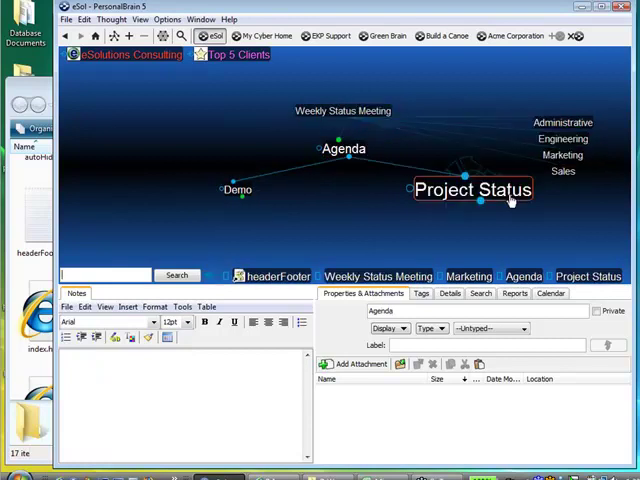
click(474, 190)
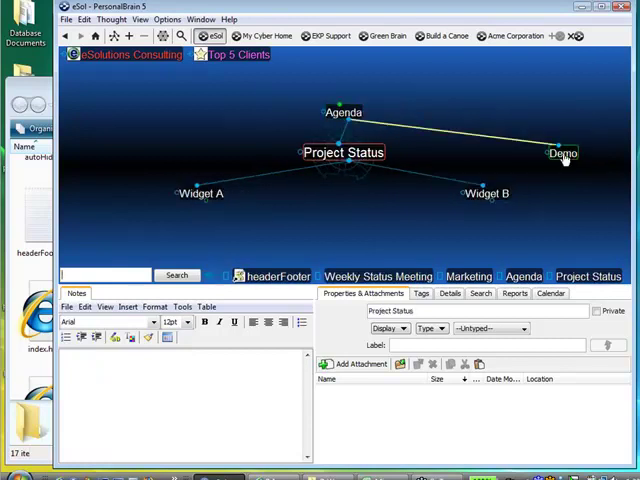
click(562, 152)
text(Bil)
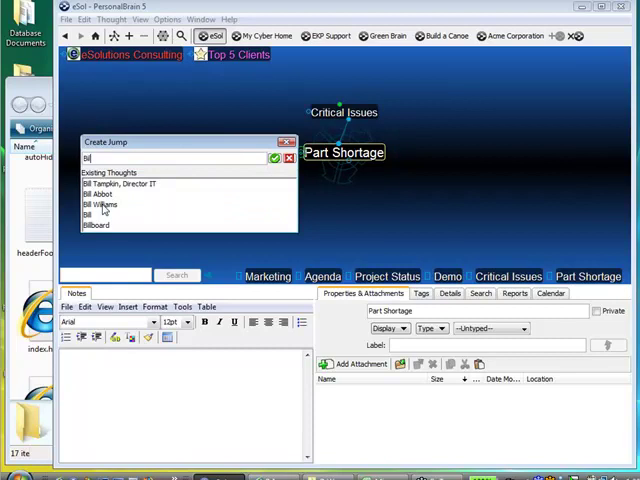
click(102, 204)
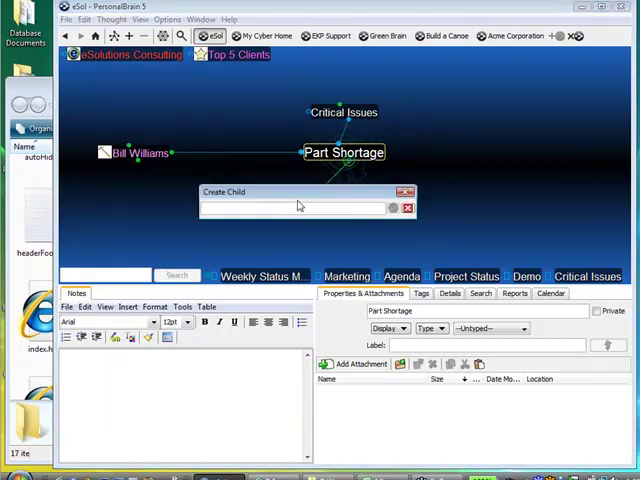
text(w)
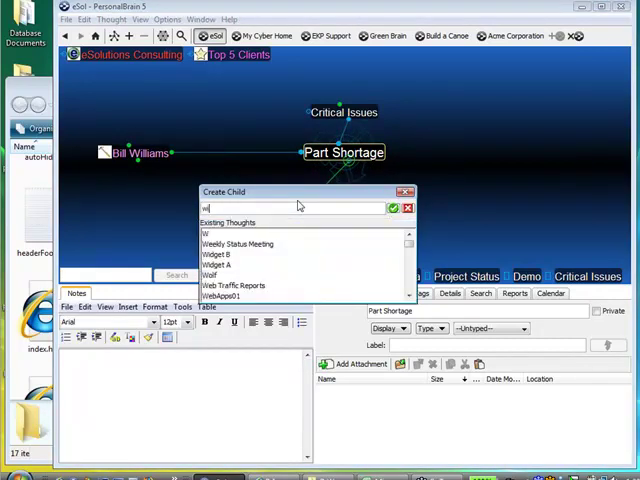
scroll(down, 3)
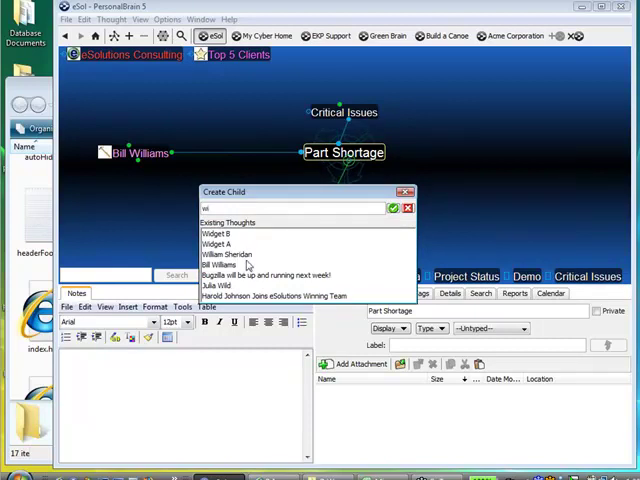
click(218, 244)
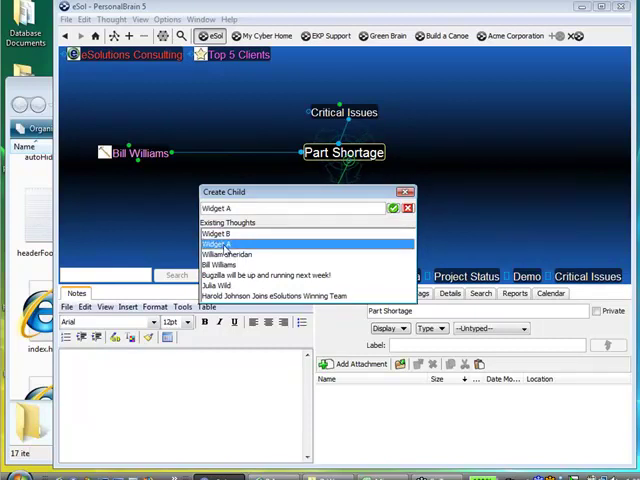
click(394, 208)
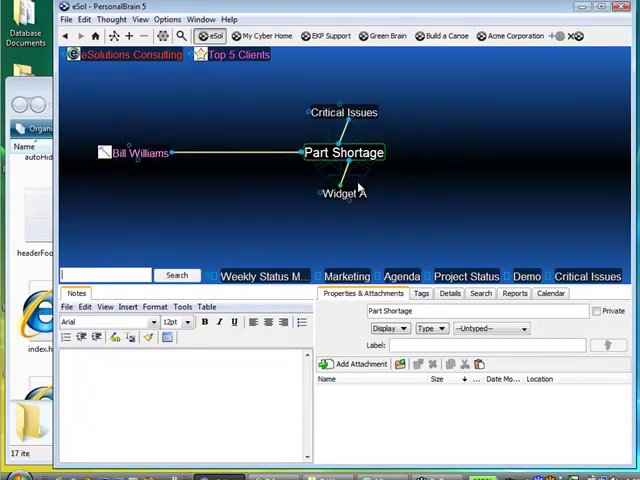
click(344, 192)
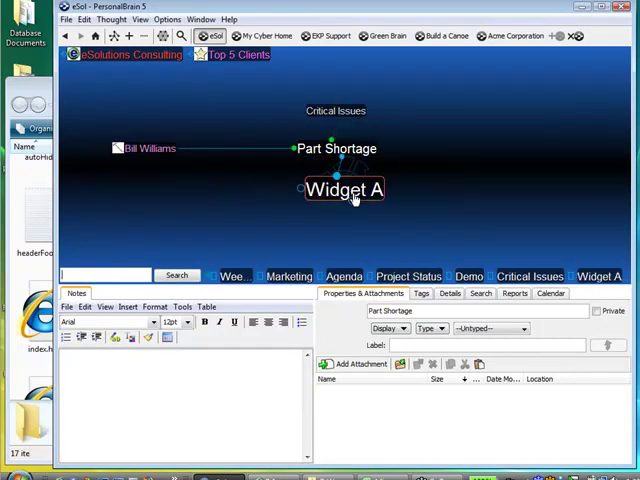
click(344, 188)
text(Ju)
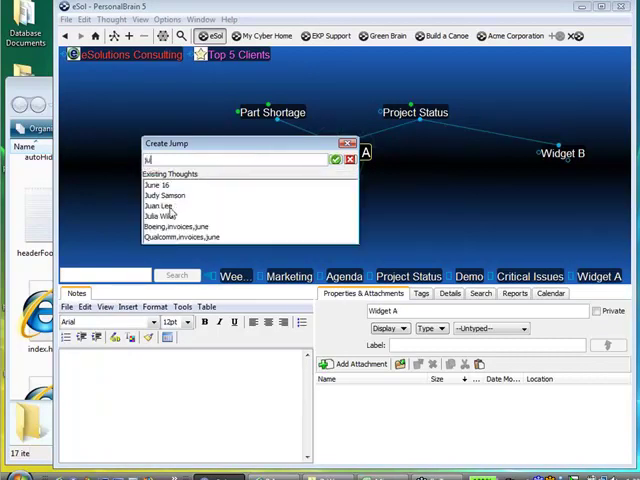
click(164, 196)
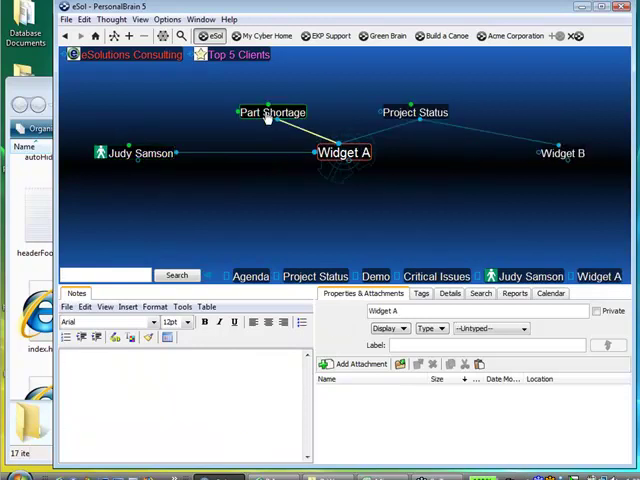
click(270, 112)
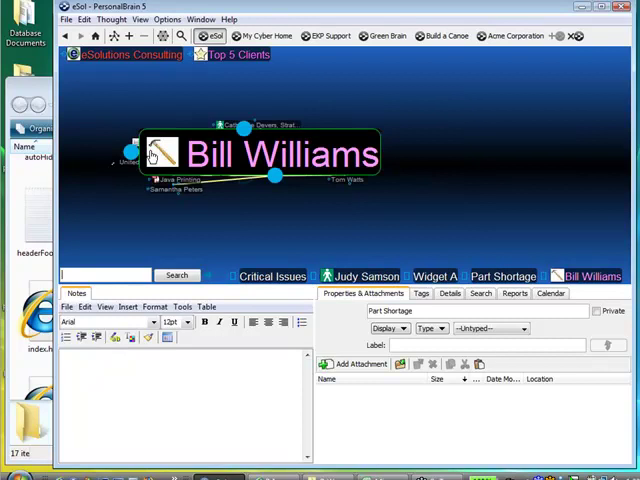
View the person's notes and links, then bring Widget A to the centre of the brain
click(264, 154)
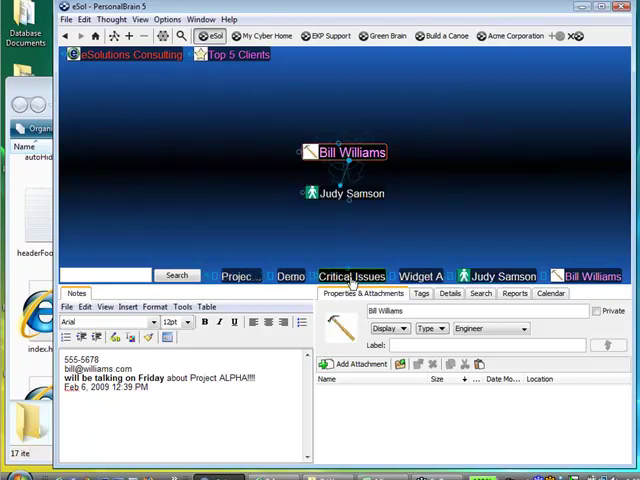
click(352, 152)
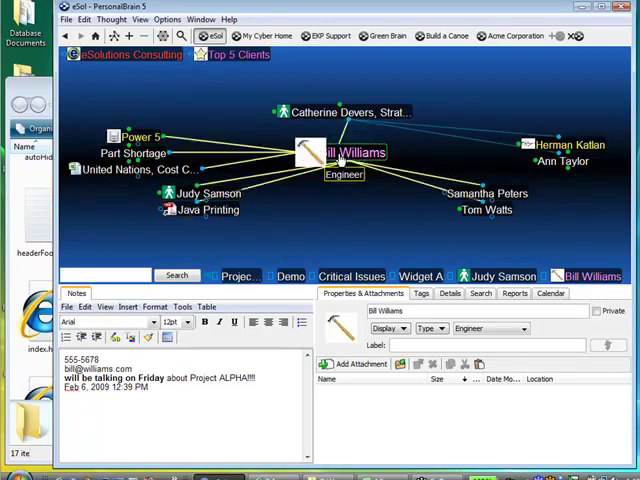
click(206, 192)
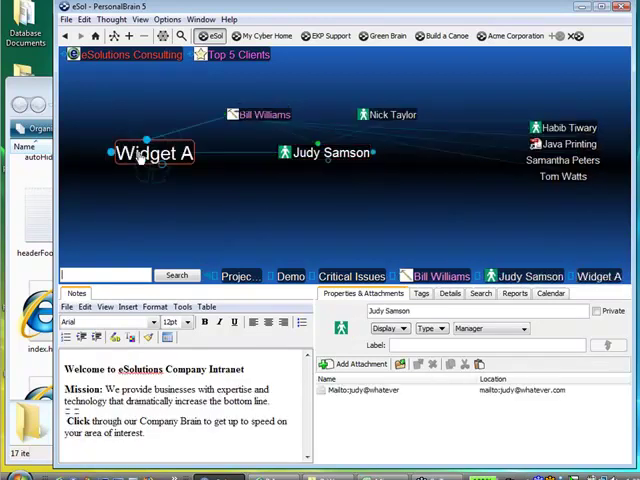
Navigate from Widget A through Part Shortage, Critical Issues, Weekly Status Meeting, 2009 Ideas and Top 5 Clients to Clients
click(156, 152)
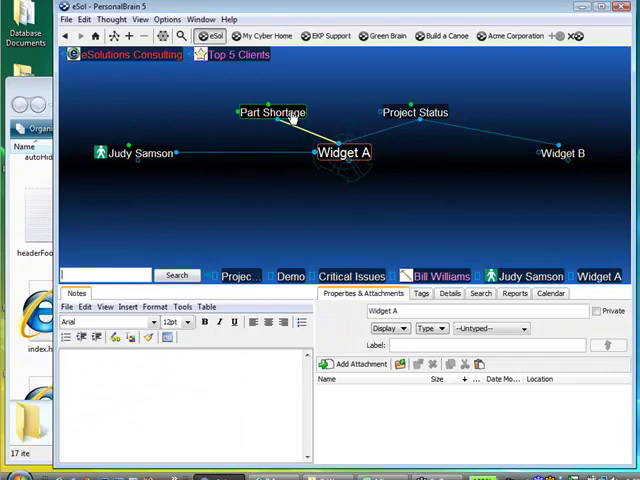
click(274, 112)
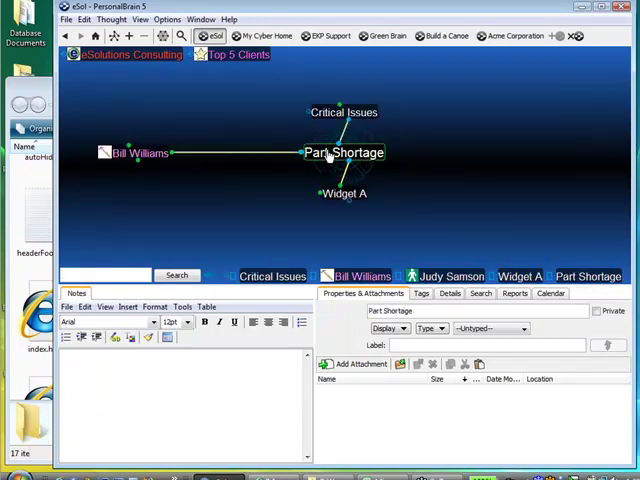
click(344, 112)
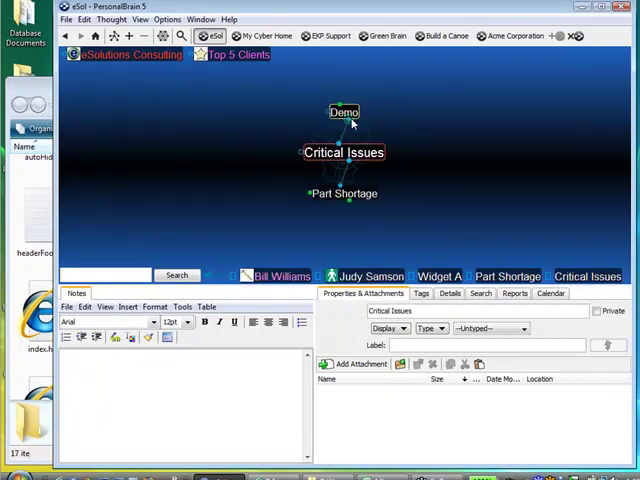
click(344, 112)
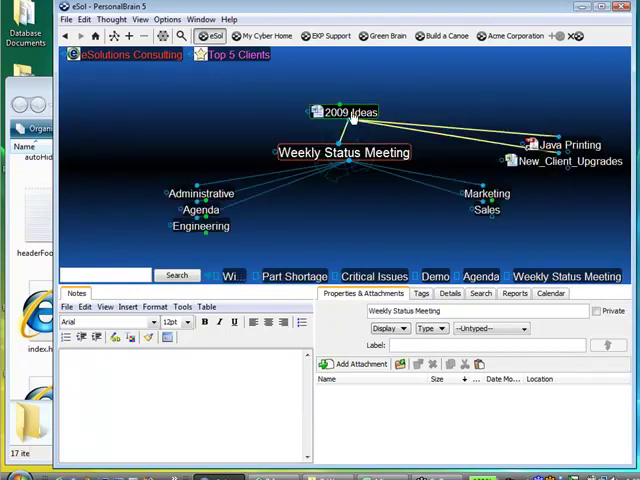
click(344, 112)
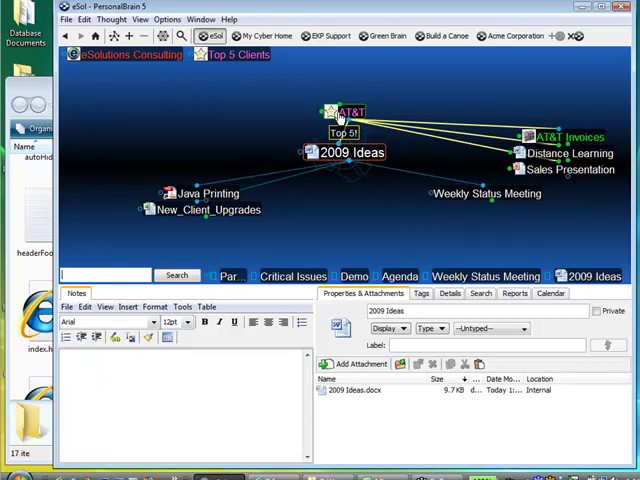
mouse_move(168, 68)
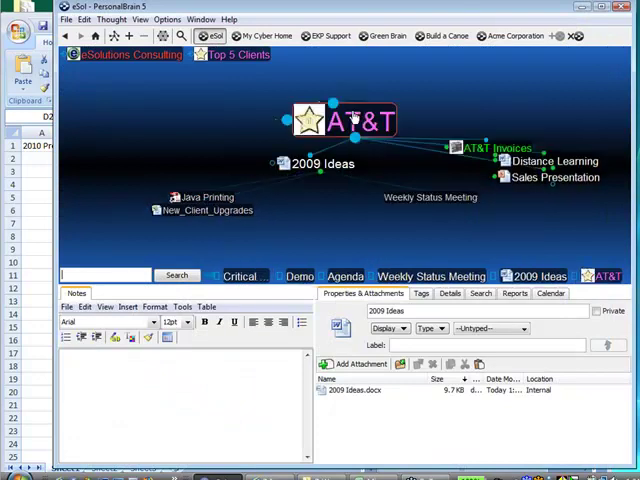
click(360, 120)
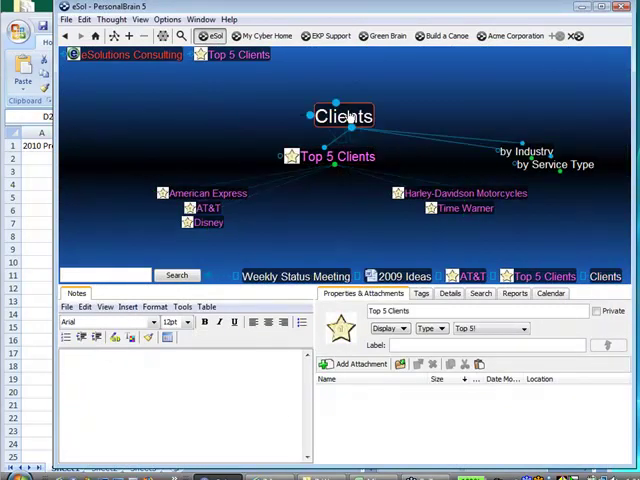
click(344, 116)
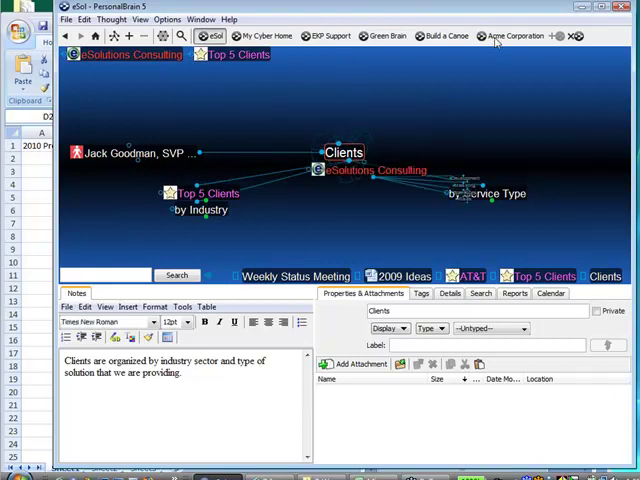
Create a Prospective Clients child under Clients, then switch to the prospects workbook
click(344, 152)
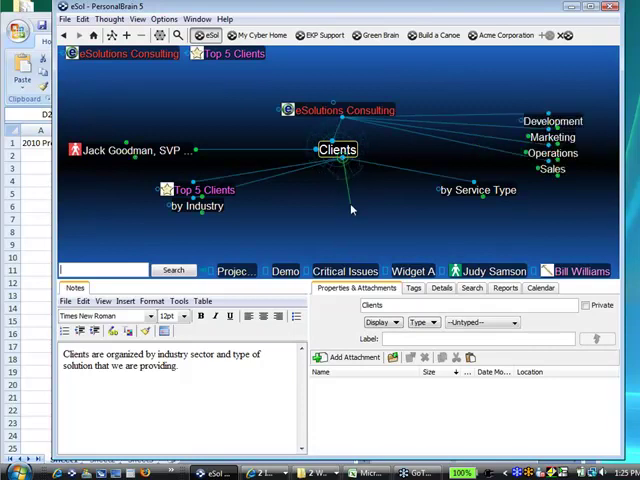
text(Prospective Clients)
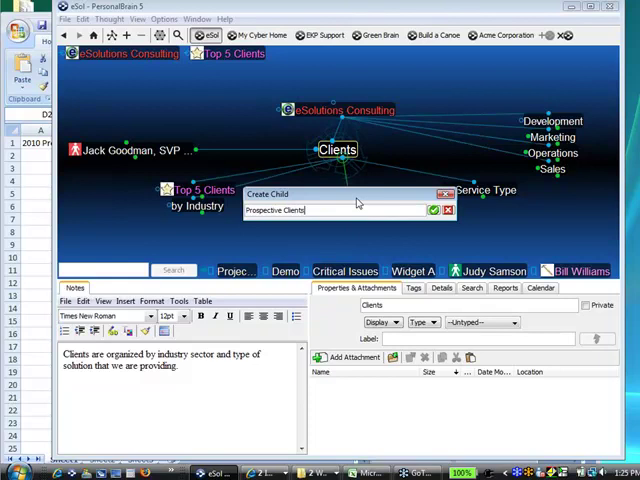
click(432, 210)
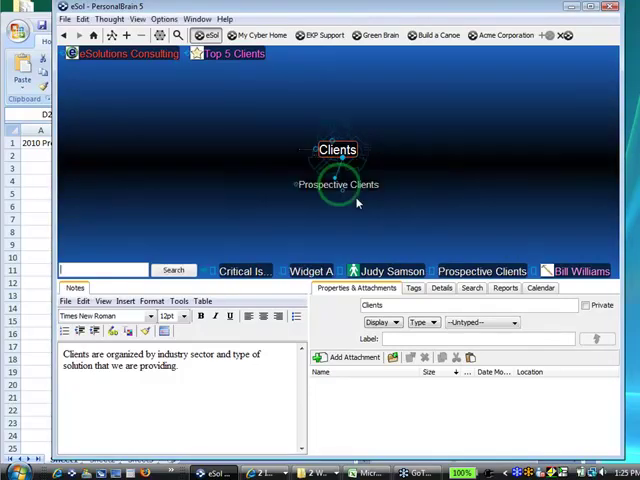
click(336, 148)
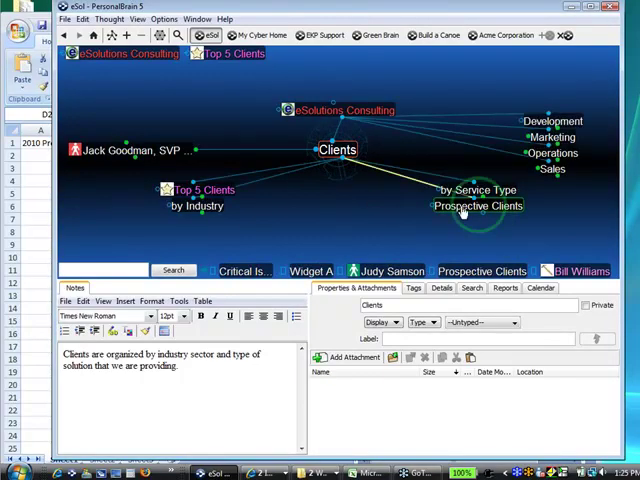
click(478, 206)
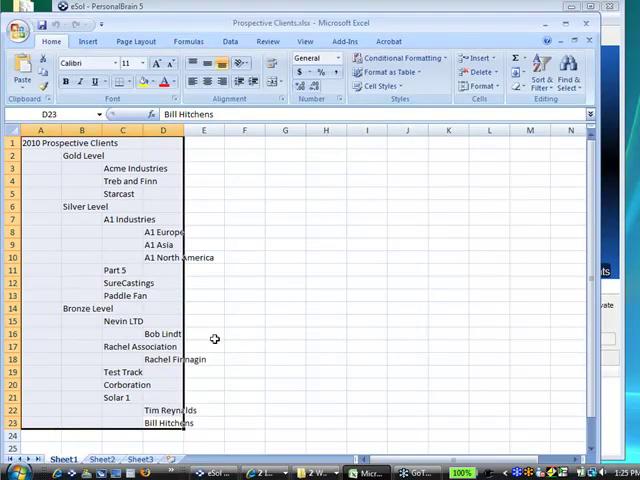
Copy the 2010 Prospective Clients outline range from the spreadsheet
click(164, 424)
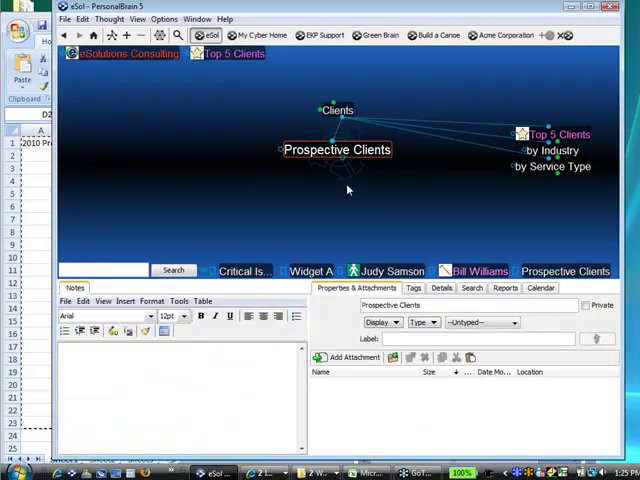
Paste the outline under Prospective Clients and browse Silver Level, A1 Industries, A1 North America
right_click(348, 200)
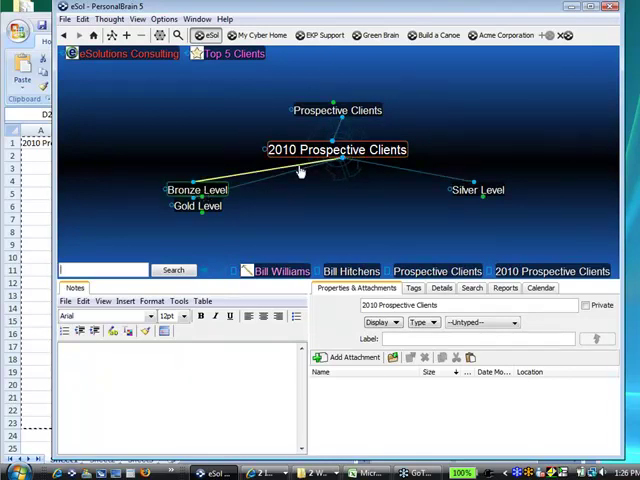
mouse_move(372, 194)
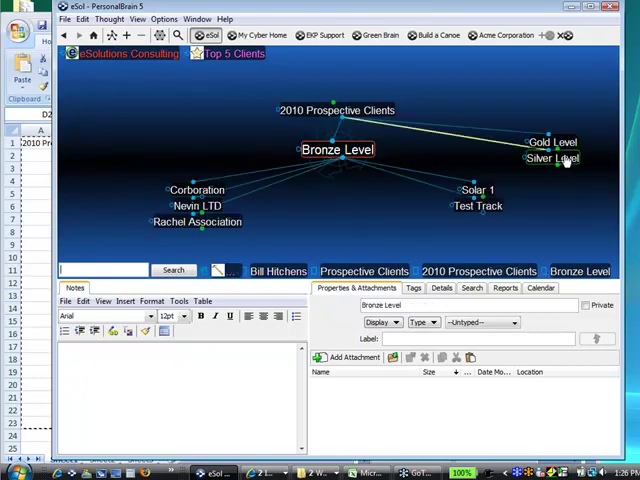
click(552, 158)
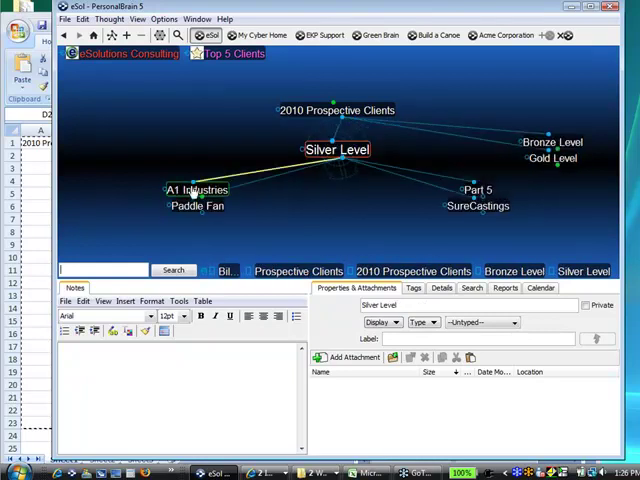
click(190, 190)
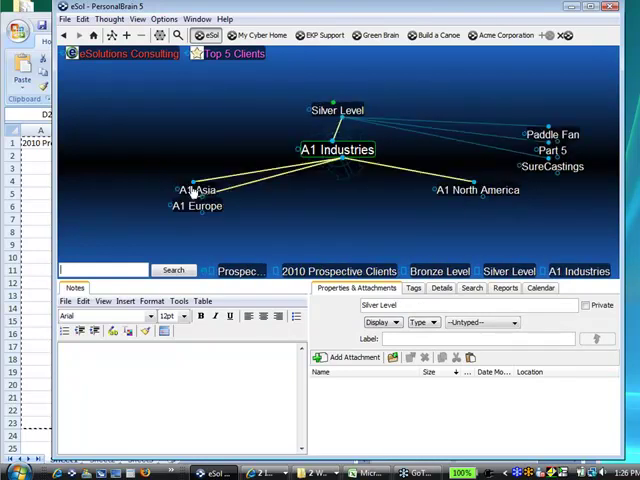
click(476, 188)
text(sa)
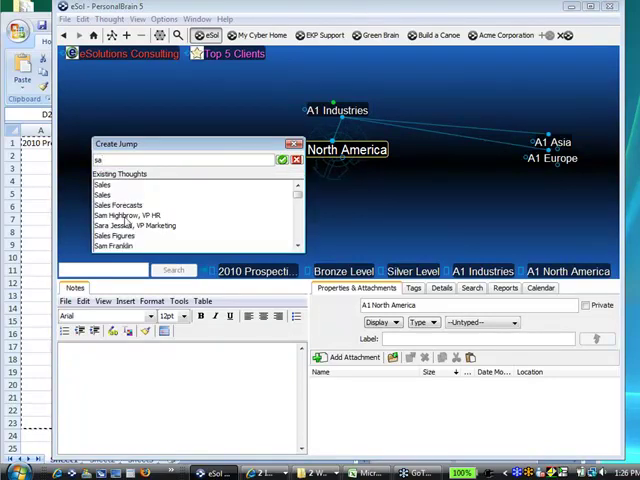
click(124, 216)
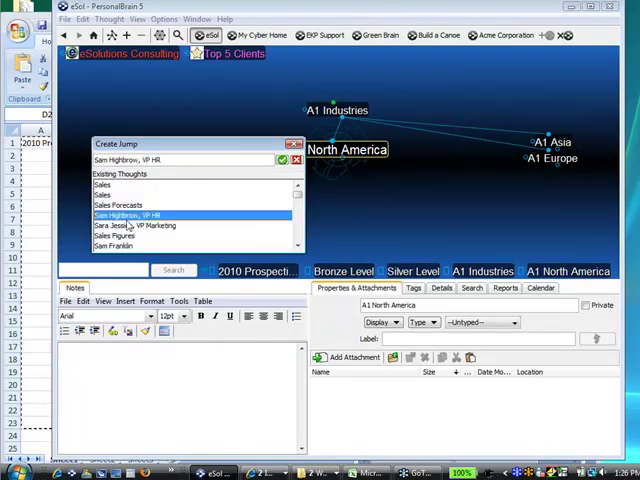
click(120, 246)
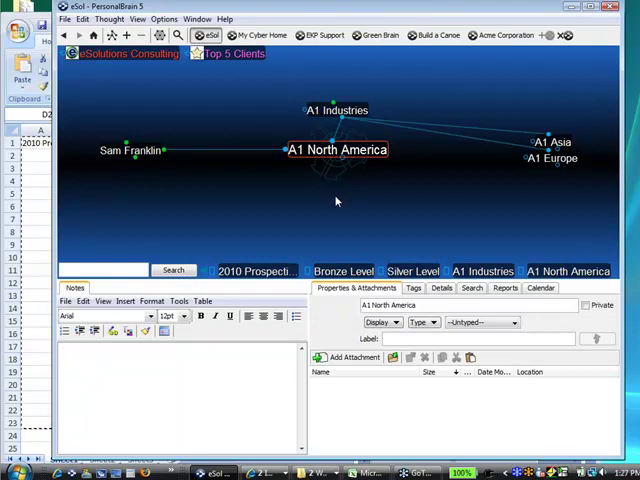
click(332, 110)
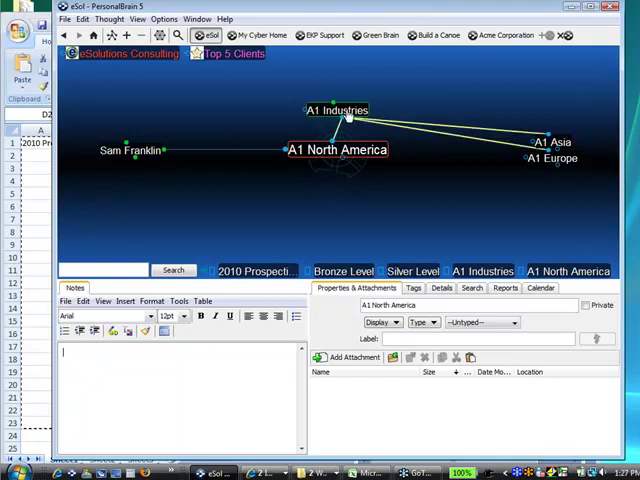
click(334, 110)
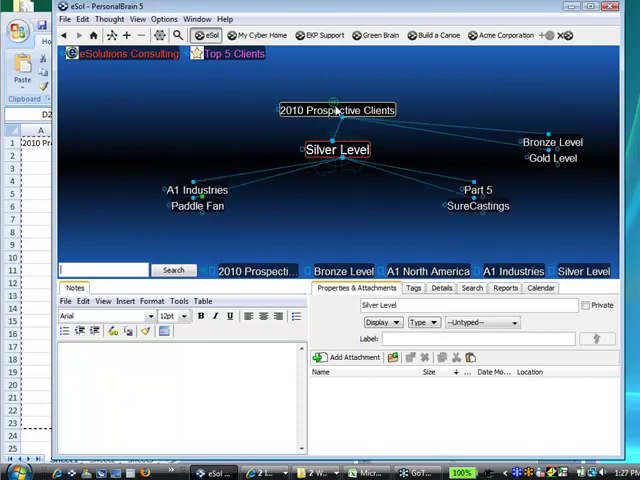
click(336, 110)
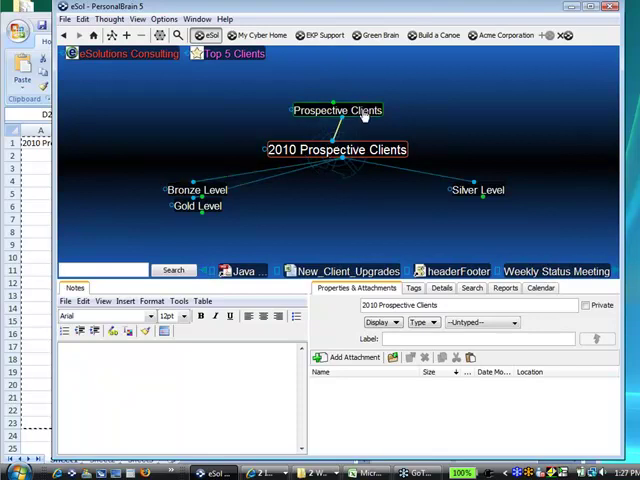
click(336, 110)
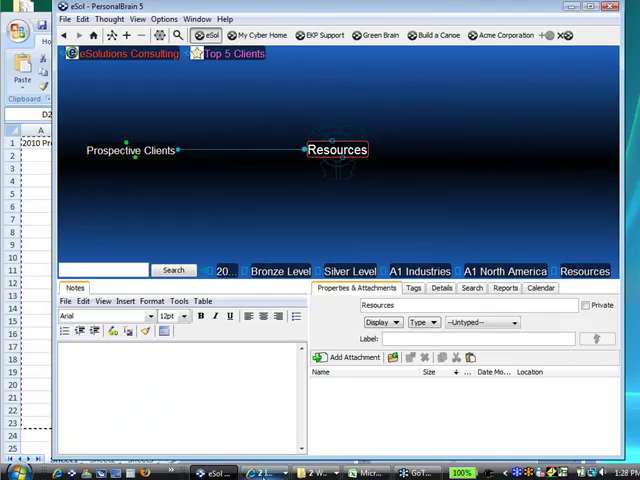
mouse_move(306, 440)
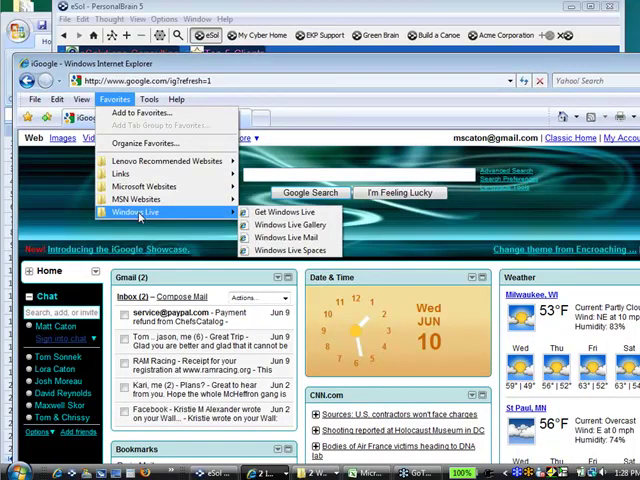
mouse_move(144, 188)
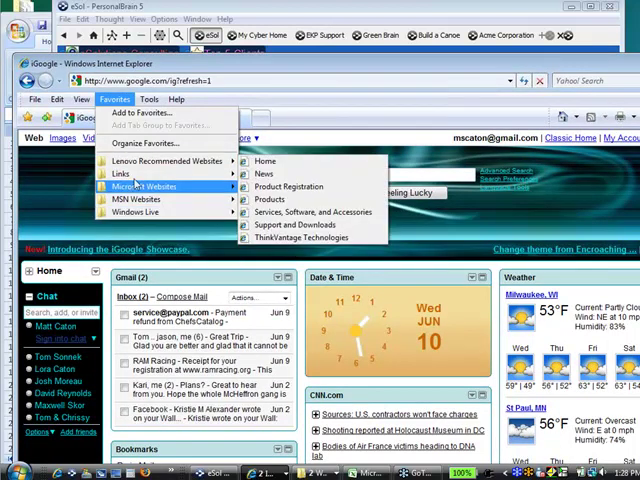
mouse_move(160, 160)
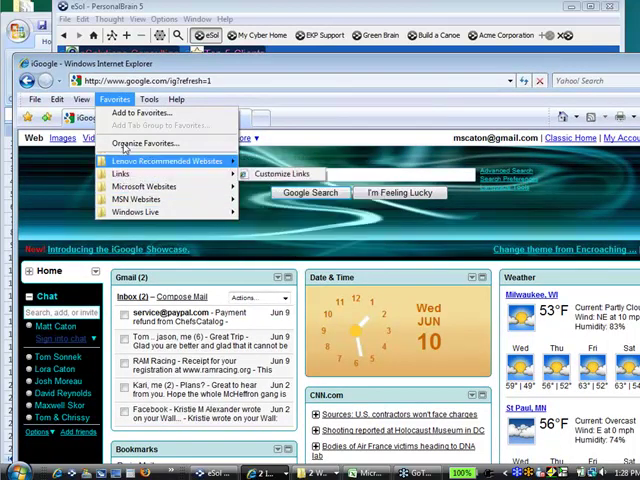
mouse_move(160, 160)
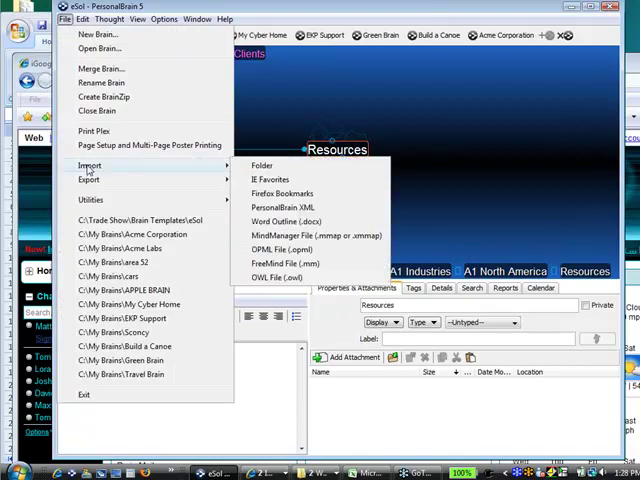
mouse_move(270, 180)
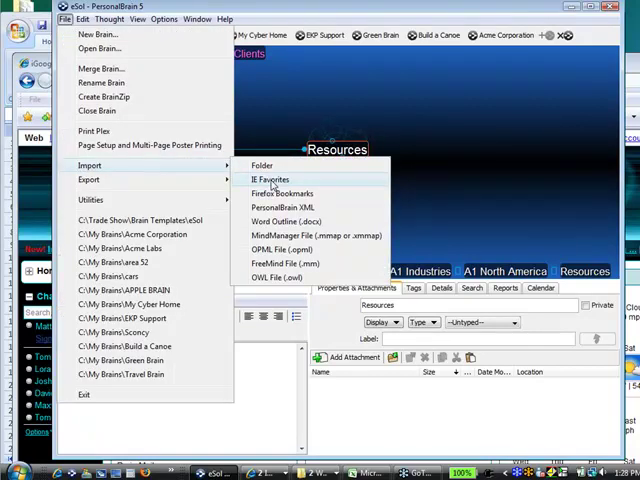
Import the Internet Explorer favorites, confirming the irreversible import
click(270, 180)
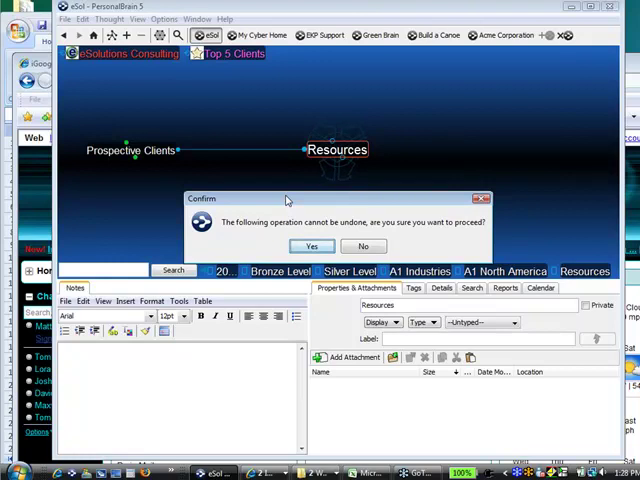
mouse_move(328, 204)
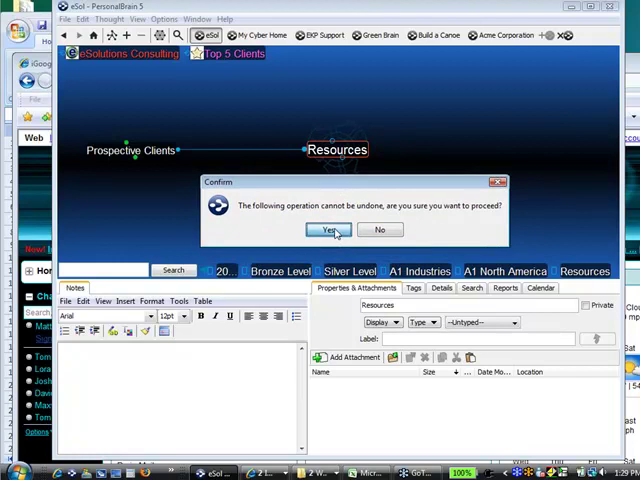
click(326, 230)
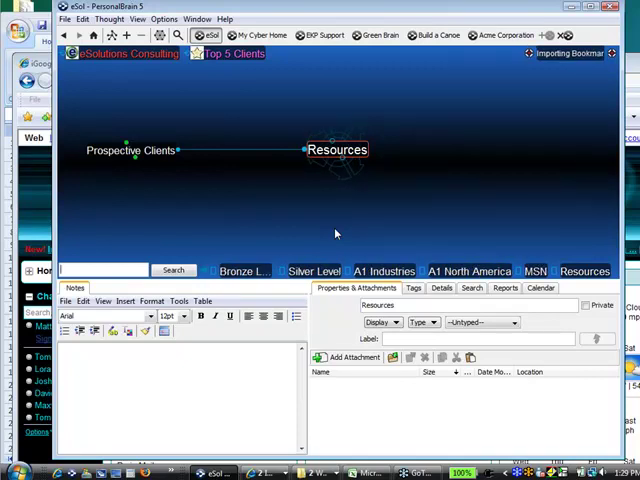
click(336, 148)
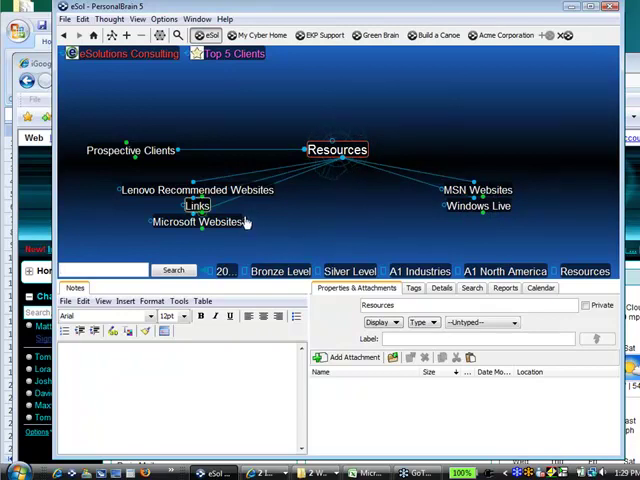
click(200, 222)
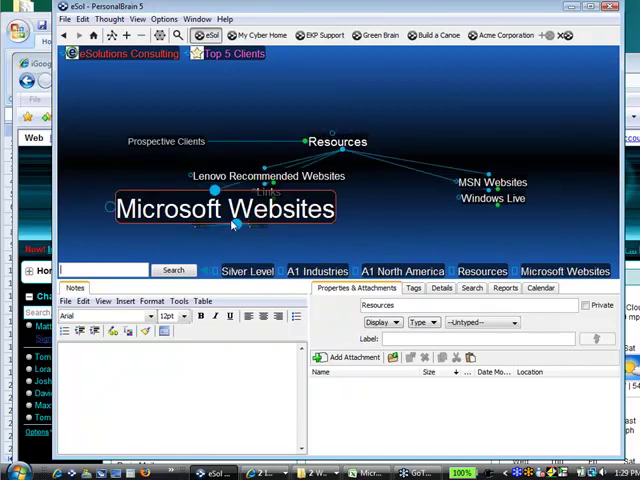
click(224, 208)
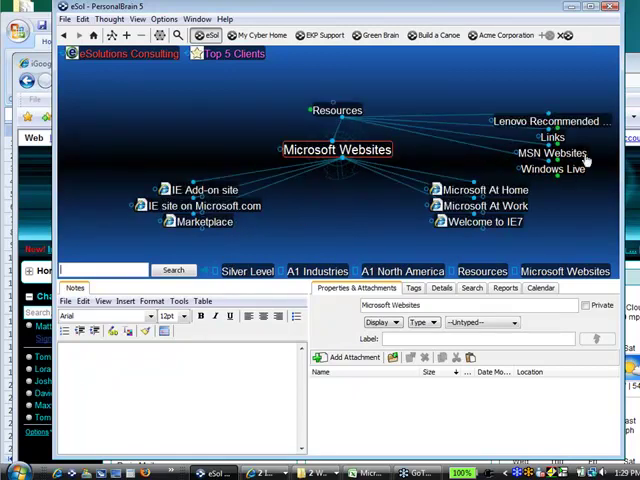
click(554, 152)
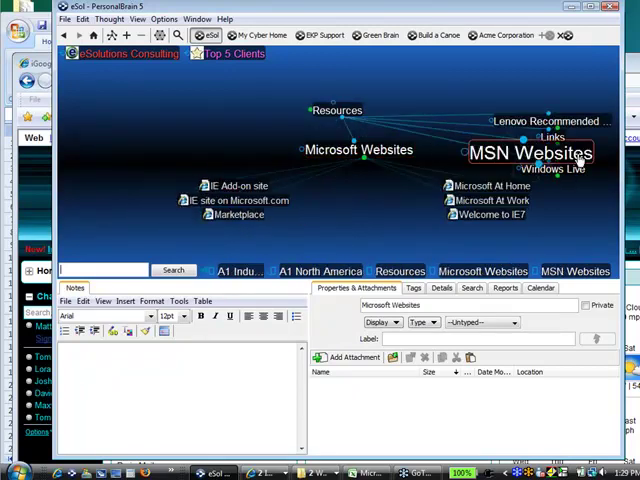
click(530, 152)
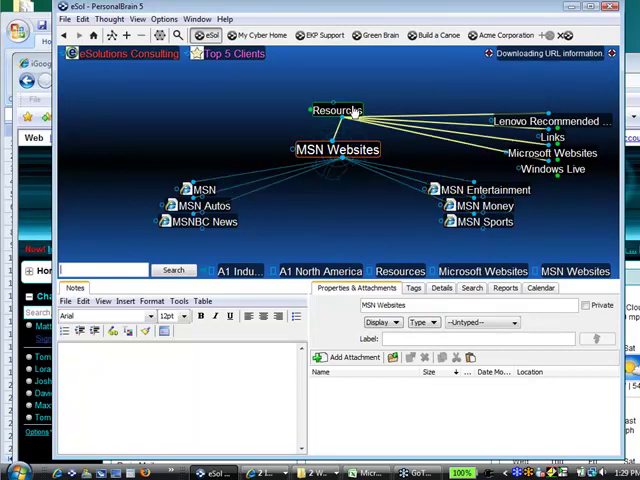
click(336, 110)
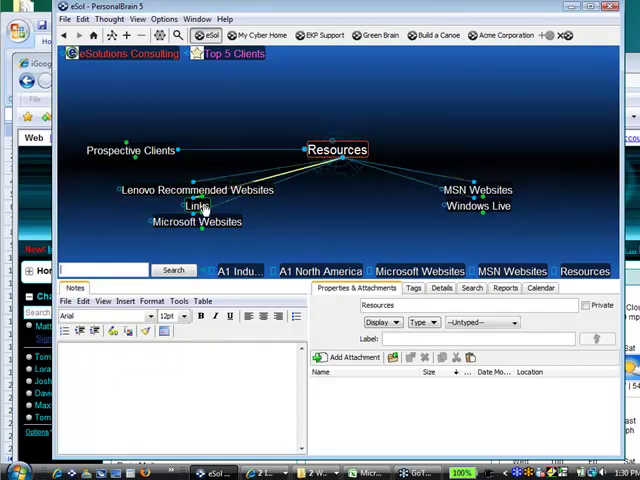
Browse the imported Links folder, then switch to the Acme Corporation brain
click(196, 206)
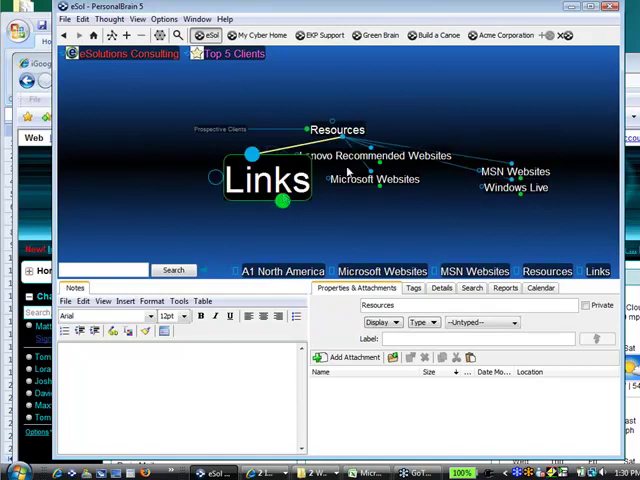
click(268, 180)
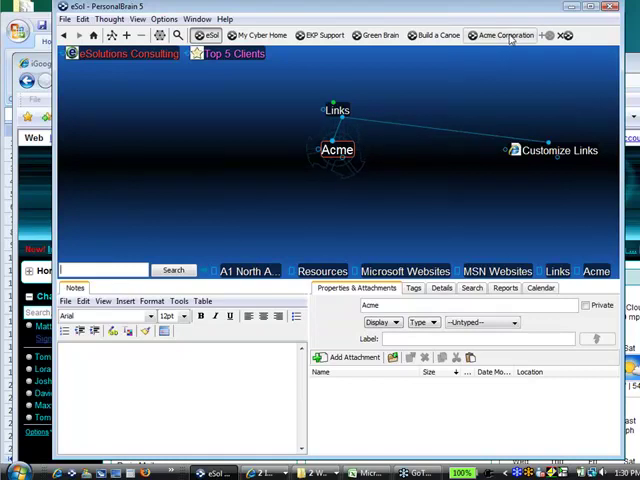
click(504, 36)
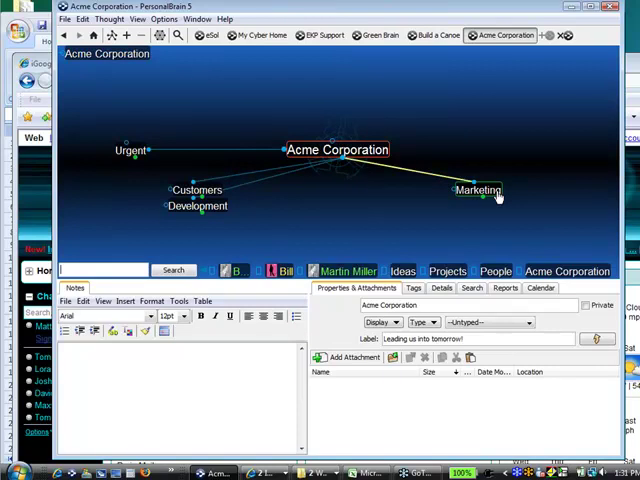
Focus Marketing, glance at its People members, and make Marketing central again
click(478, 192)
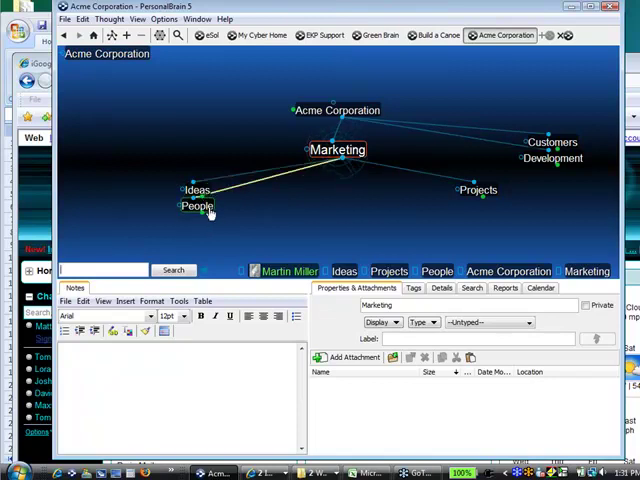
click(196, 206)
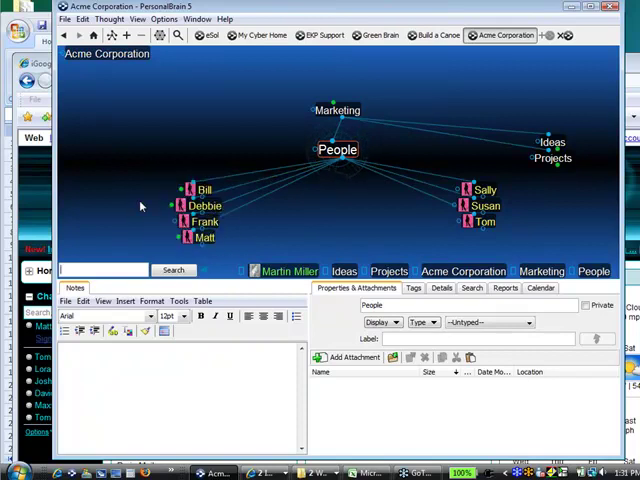
click(338, 110)
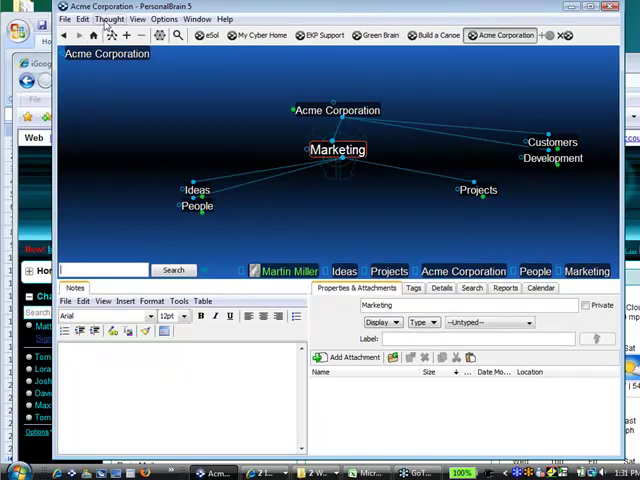
In Crawl Brain and Modify Selection for Marketing, tick Childward and choose the selection depth
click(108, 20)
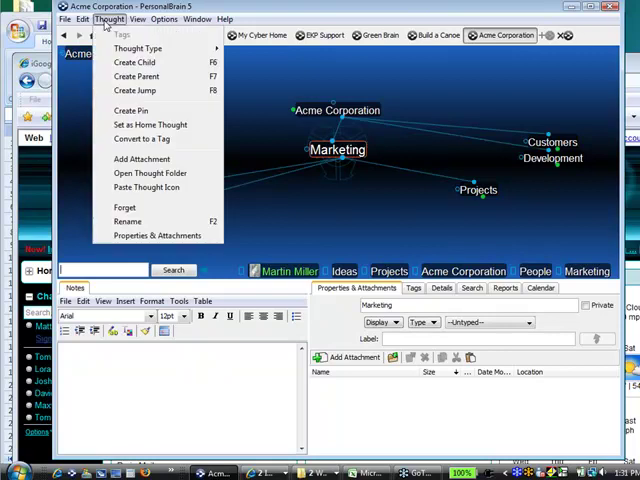
click(82, 20)
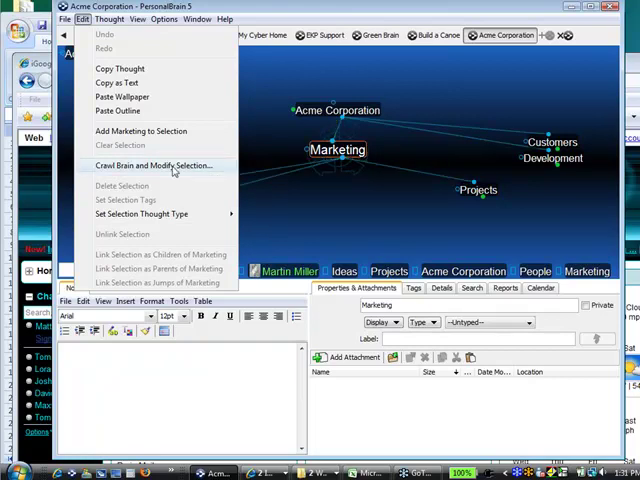
click(156, 164)
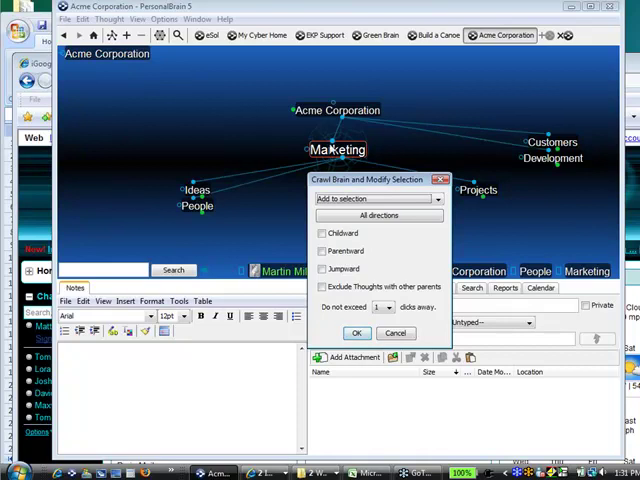
click(322, 232)
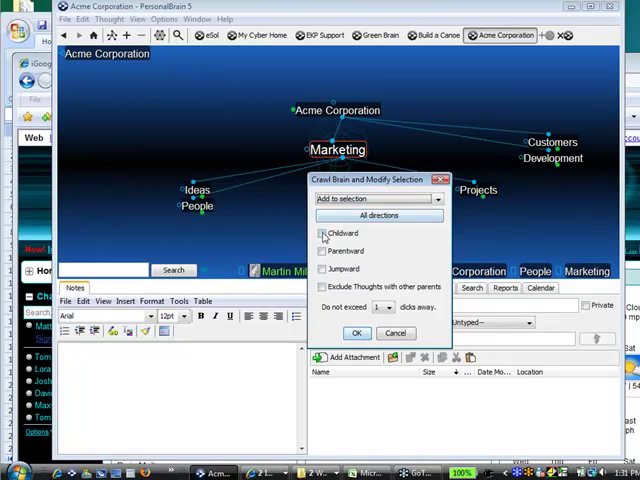
click(322, 232)
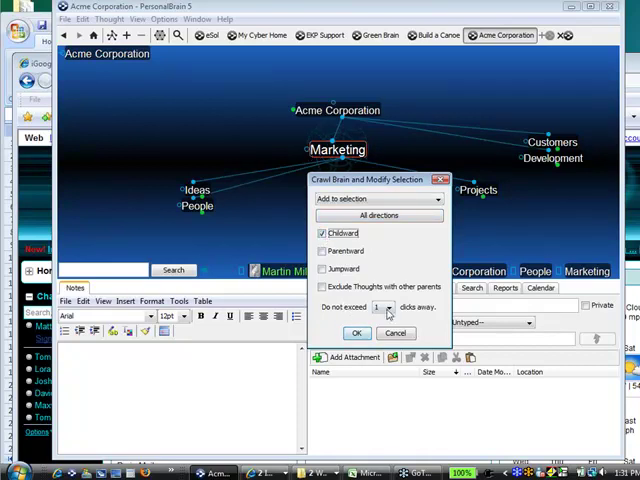
click(388, 306)
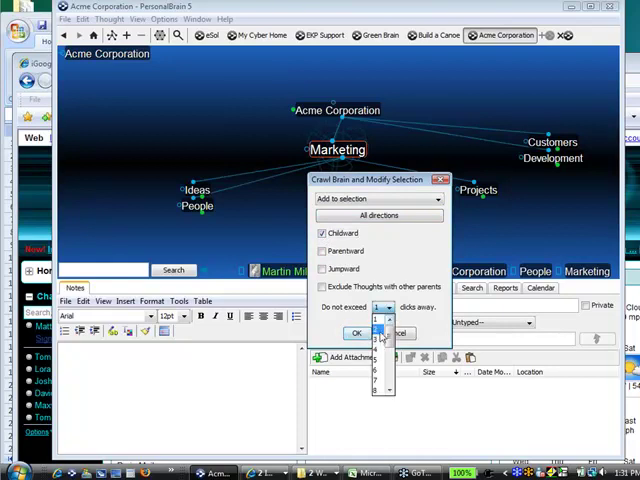
click(378, 340)
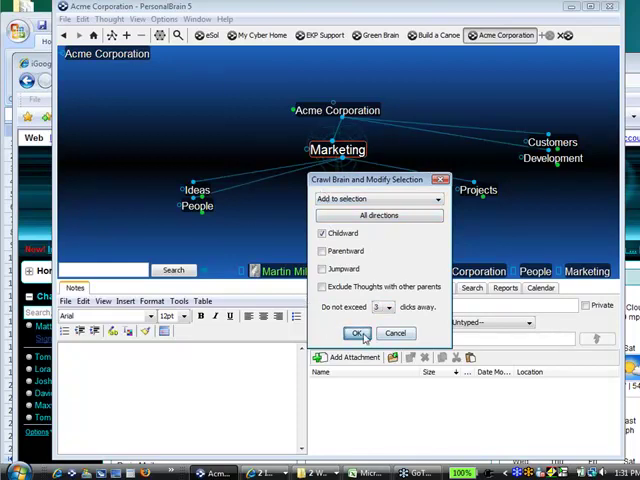
Build the selection of Marketing's child thoughts and copy the selected branch
click(360, 332)
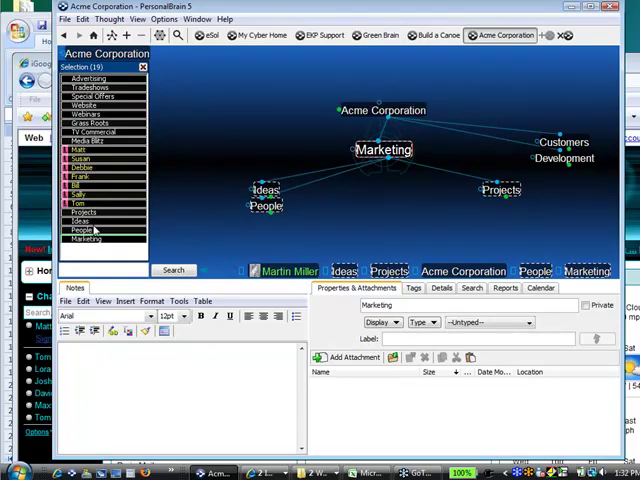
right_click(84, 238)
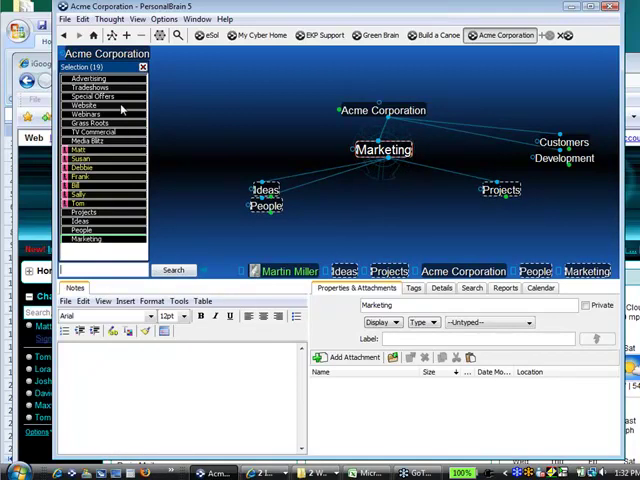
click(144, 66)
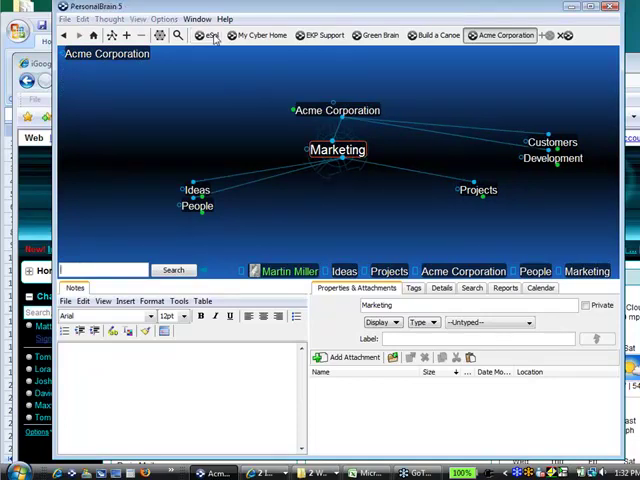
In the eSol brain, paste the copied thoughts under Acme and confirm, creating 21 thoughts
click(212, 36)
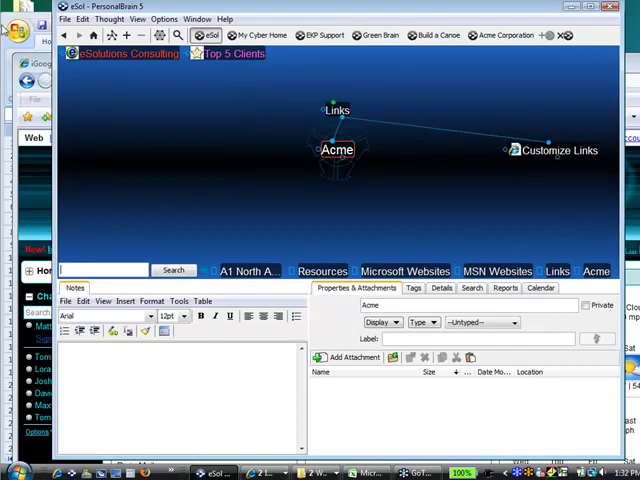
right_click(344, 190)
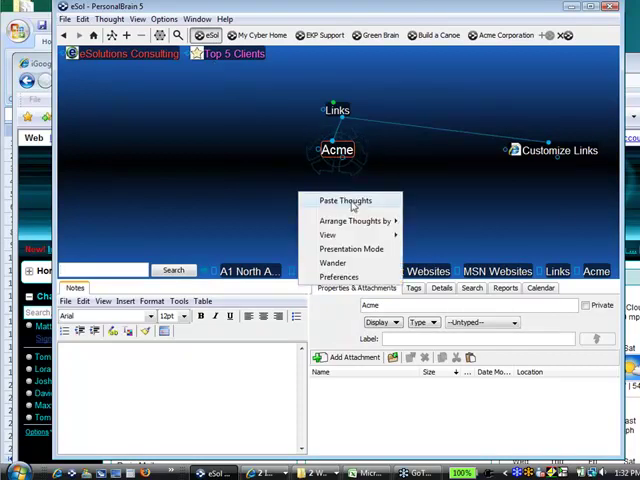
click(344, 200)
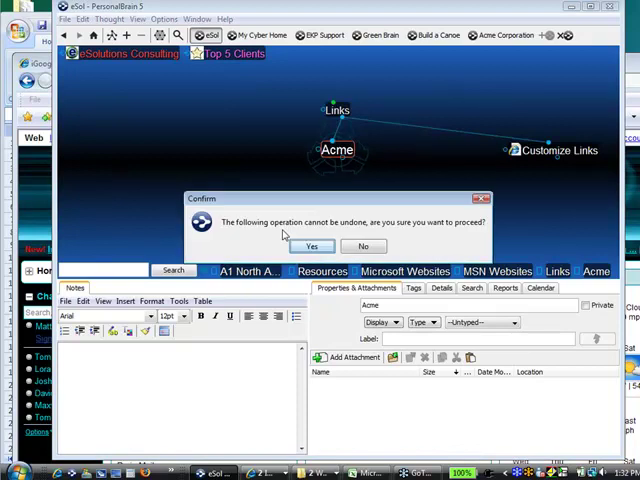
click(312, 246)
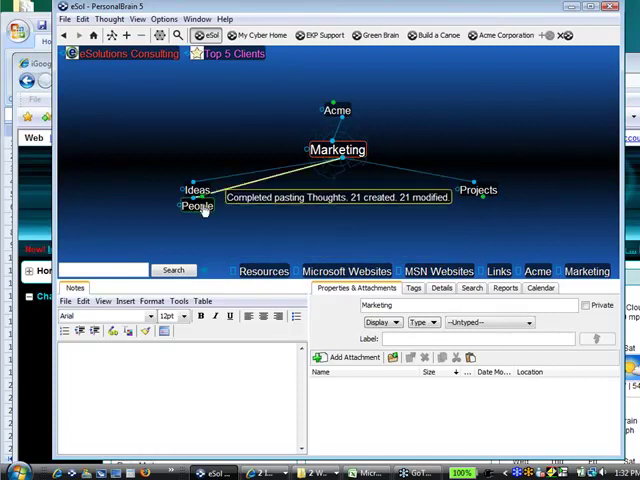
click(198, 204)
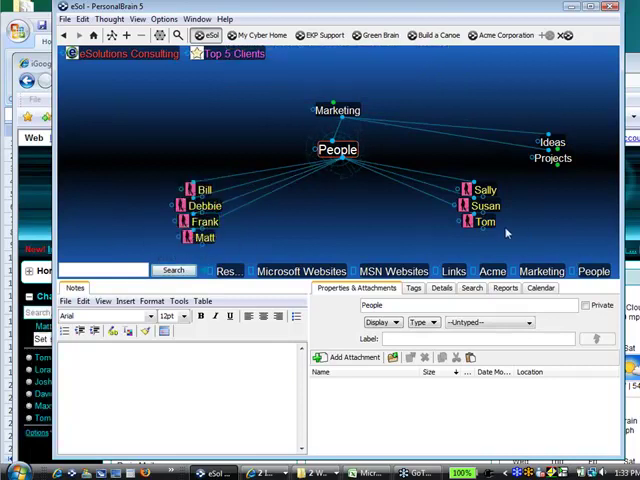
mouse_move(480, 220)
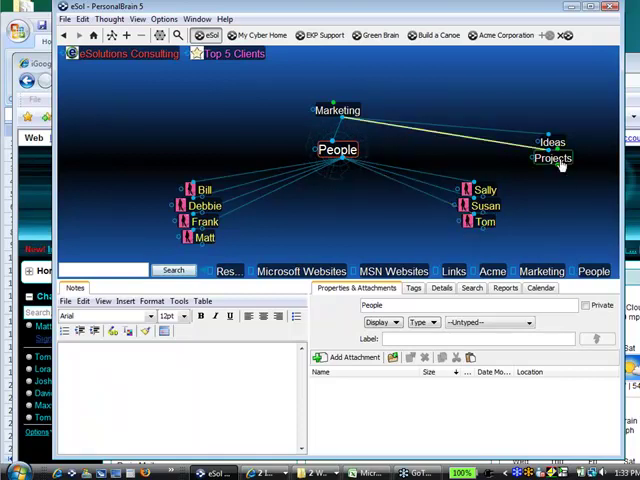
click(552, 158)
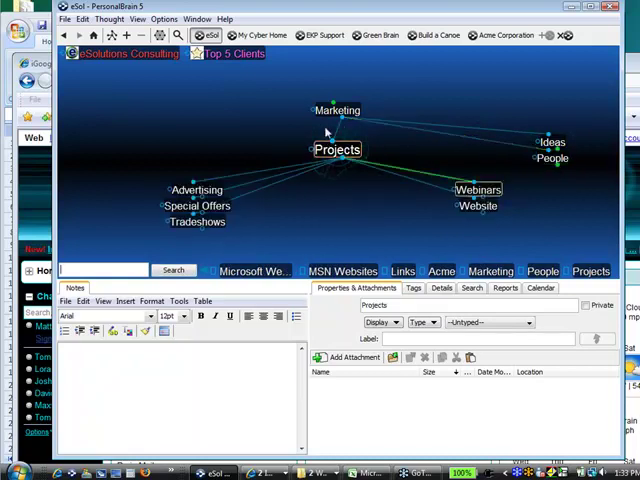
click(336, 110)
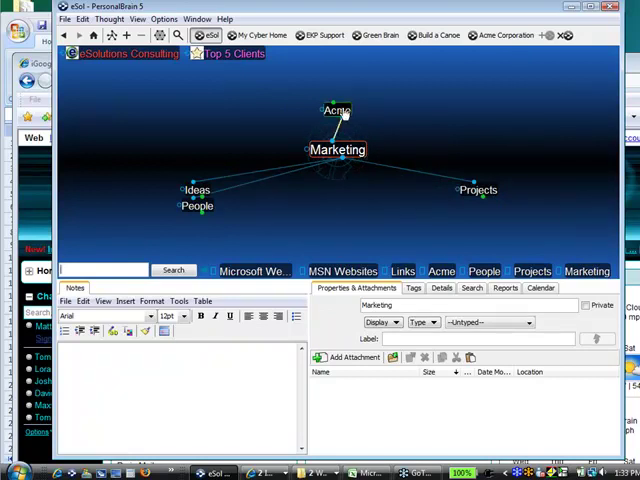
Make Acme the active thought and bring up the brain-level File commands
click(336, 110)
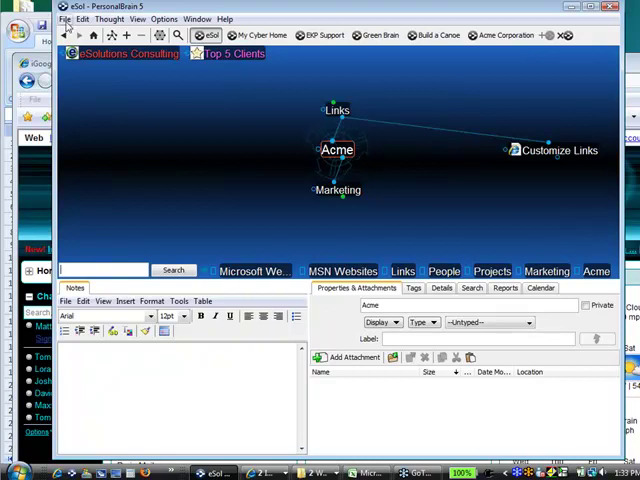
click(64, 20)
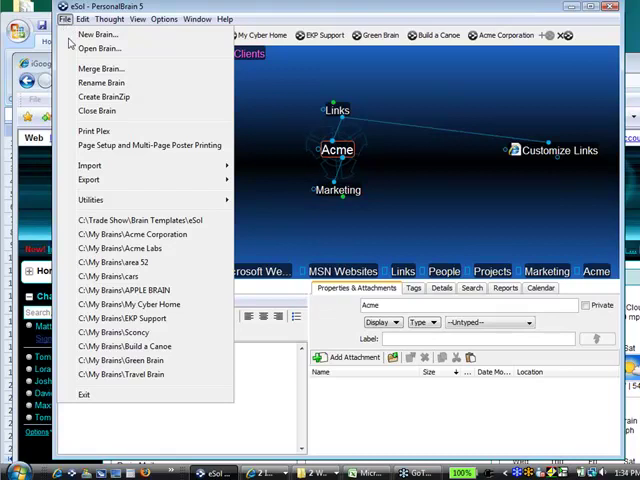
mouse_move(98, 68)
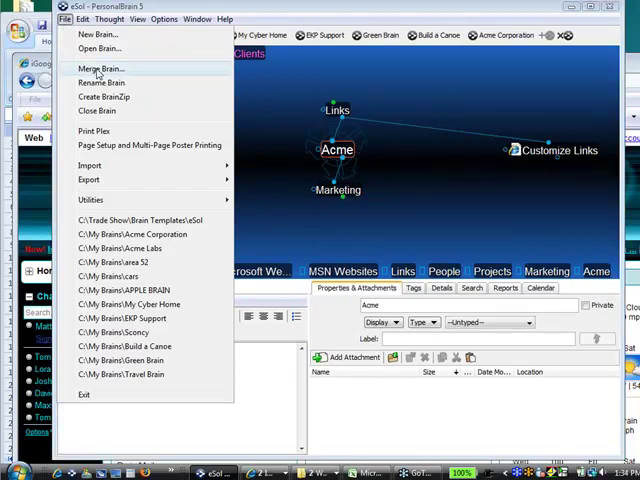
Choose Merge Brain and pick Acme Corporation.brain as the file to merge in
click(96, 68)
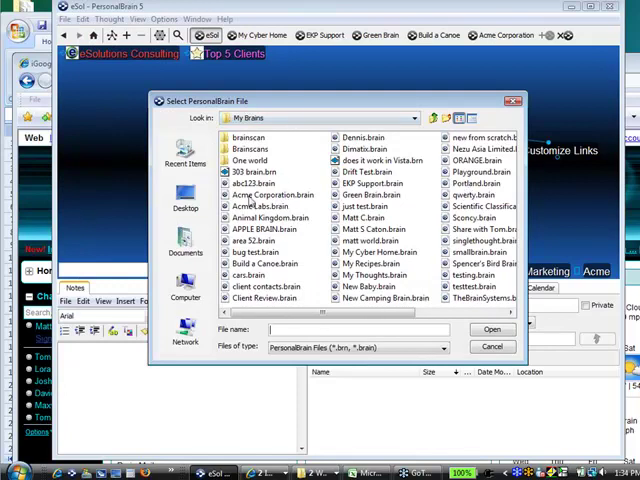
click(272, 194)
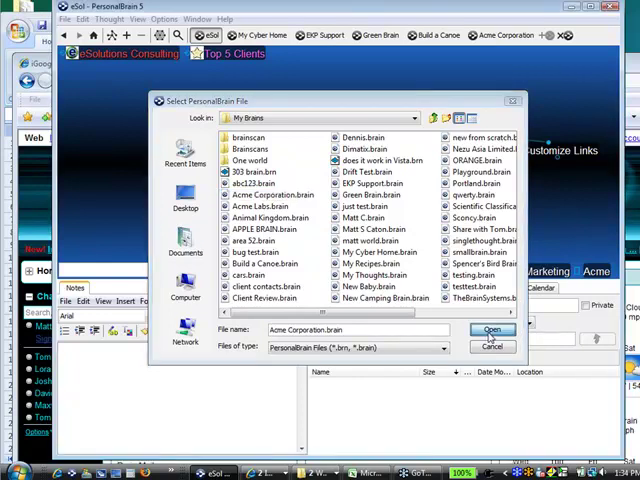
click(492, 330)
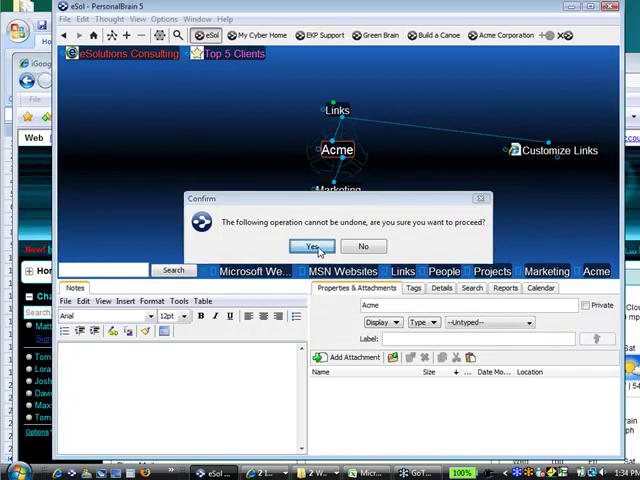
Confirm the merge with Existing Thought set to Always skip and existing links skipped too
click(312, 246)
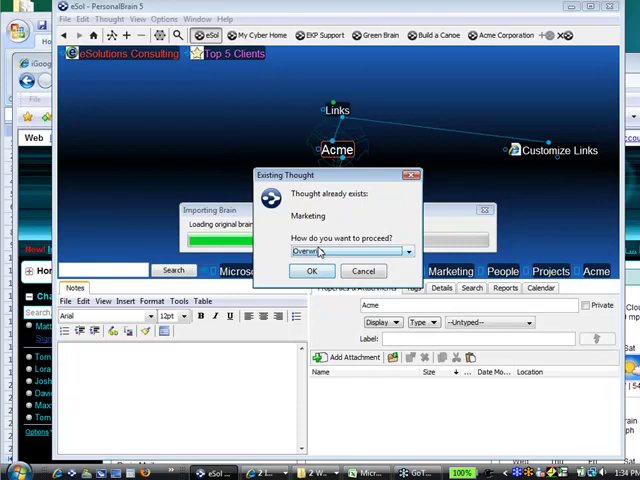
click(408, 252)
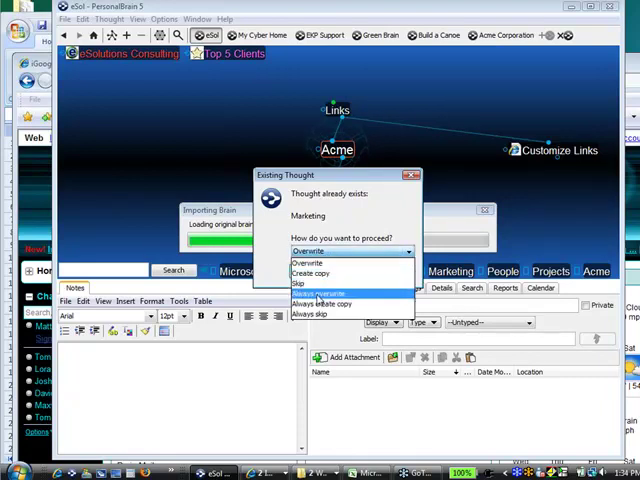
mouse_move(314, 316)
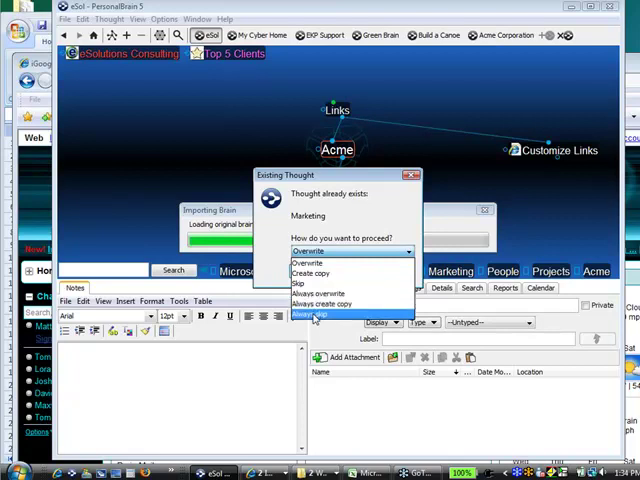
click(314, 314)
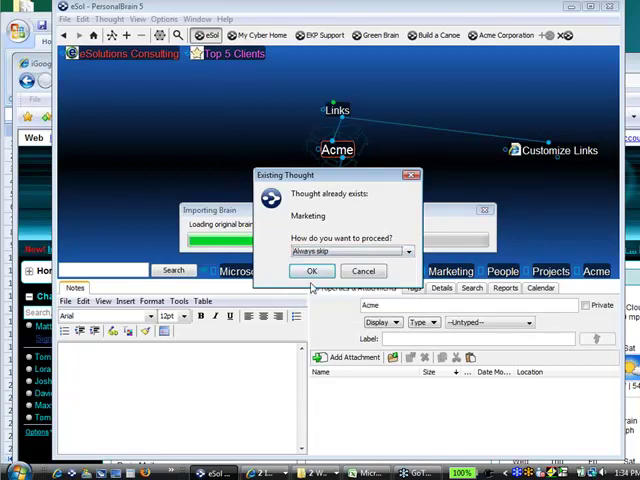
click(312, 272)
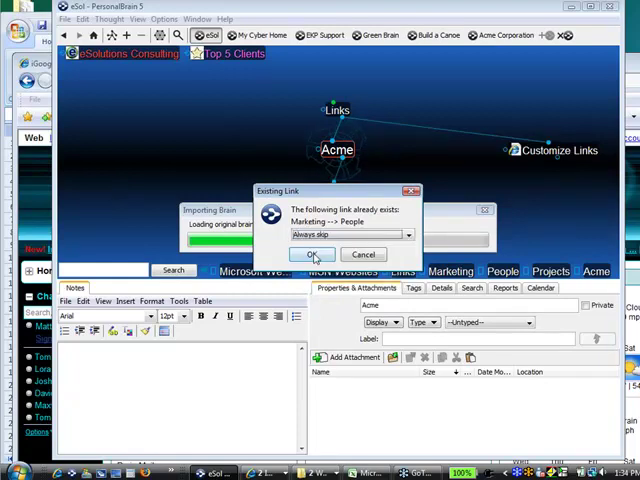
click(312, 254)
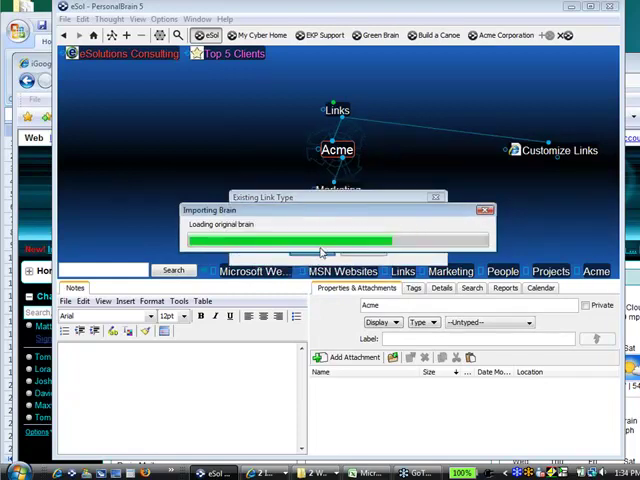